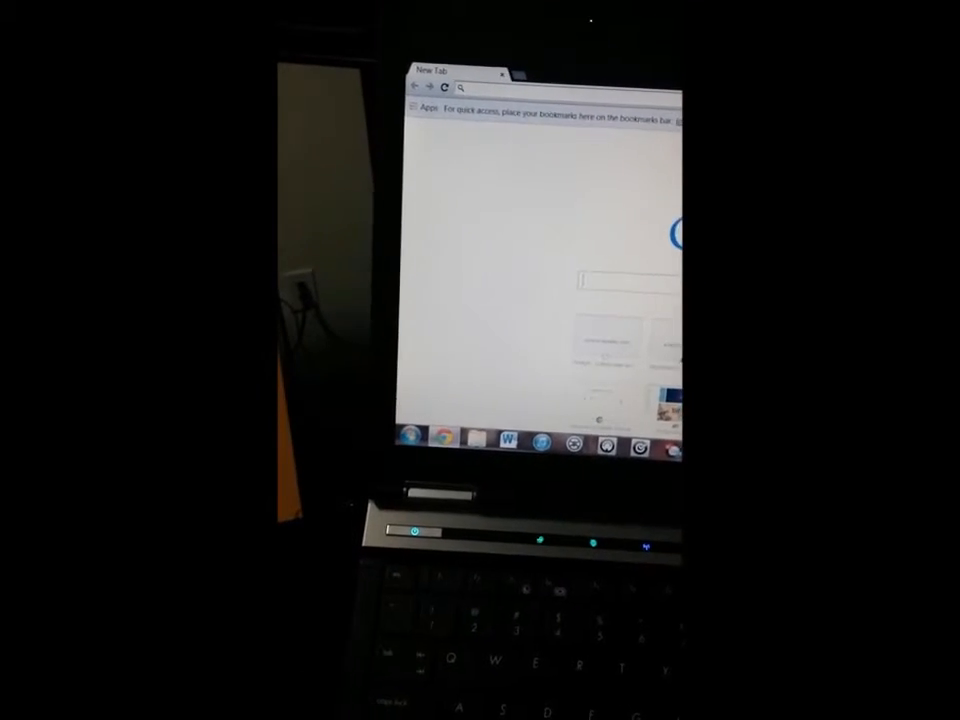
Search the web for Beyond Compare using the 'beyond compare' suggestion for 'beyo'
{"action": "type", "text": "beyond"}
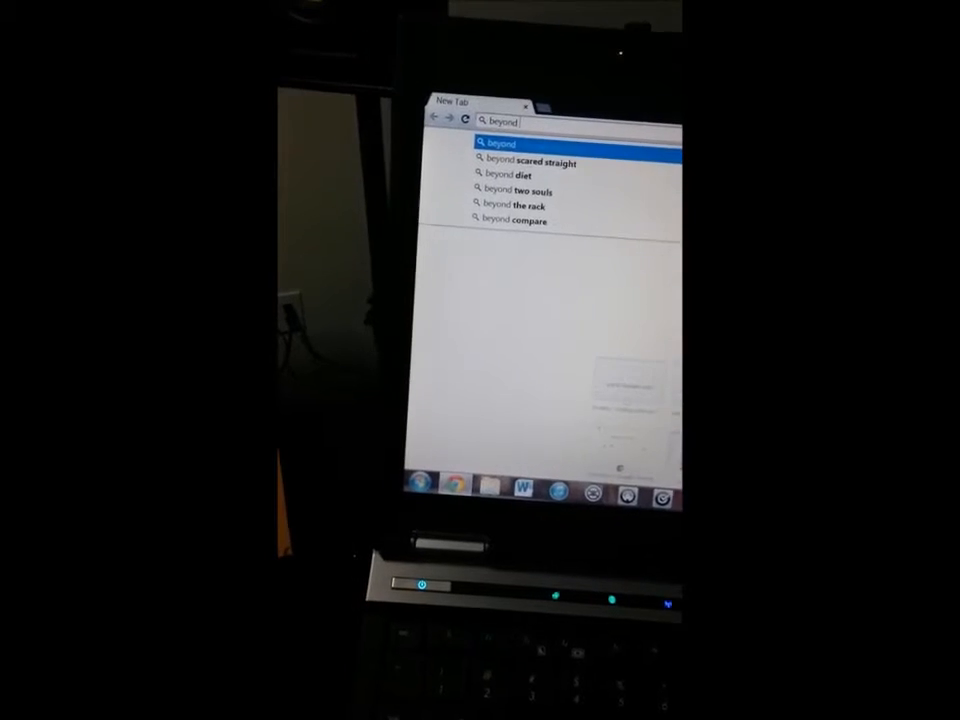
{"action": "left_click", "coordinate": [512, 220]}
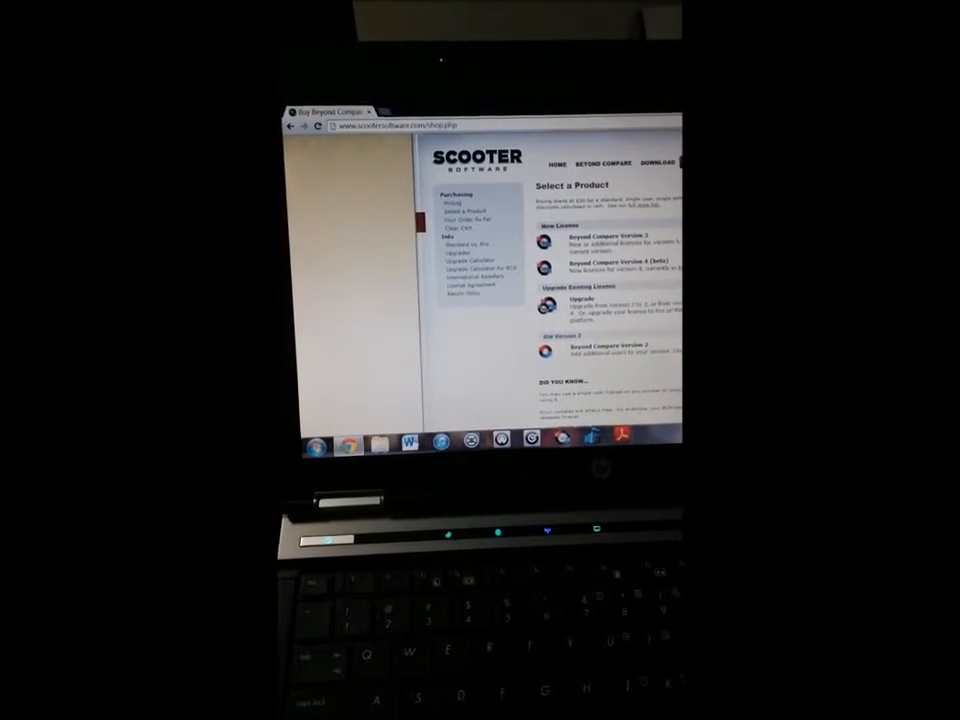
Select the Beyond Compare product entry to show its Standard and Pro license editions
{"action": "left_click", "coordinate": [600, 240]}
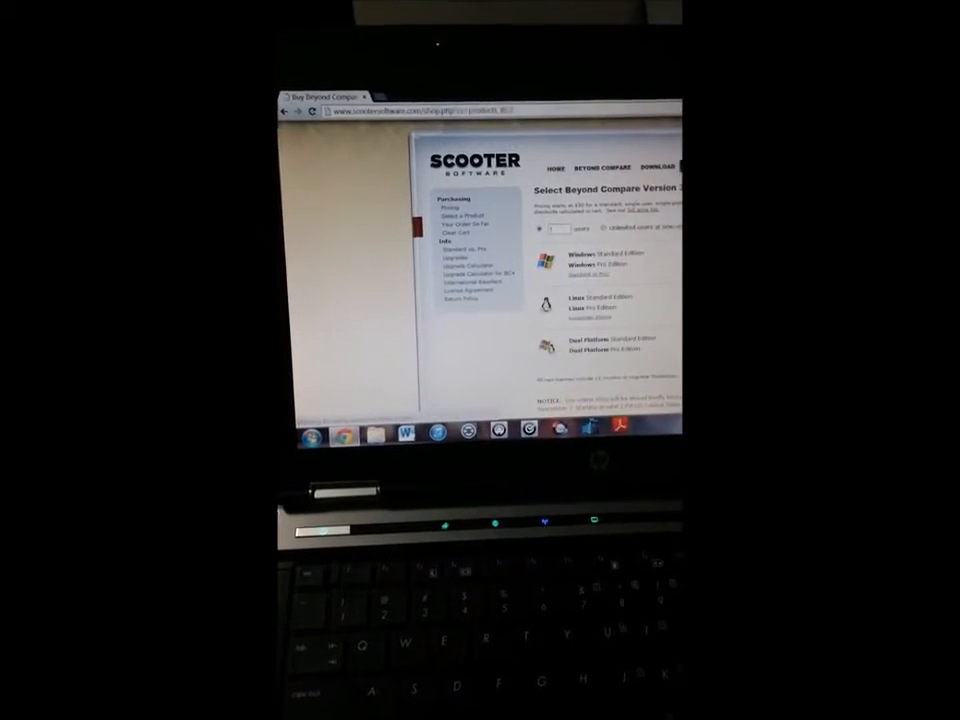